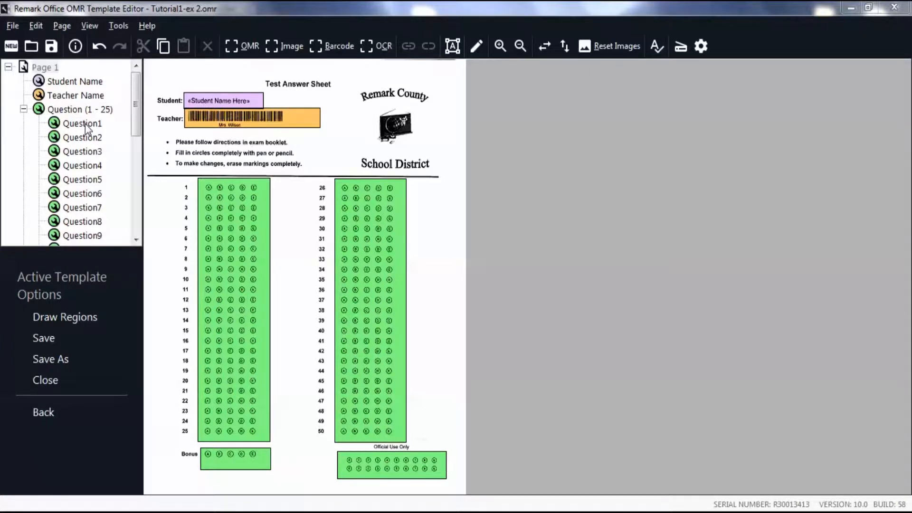
Bring up the Properties dialog for the Question1 answer region from the template tree.
left_click(82, 122)
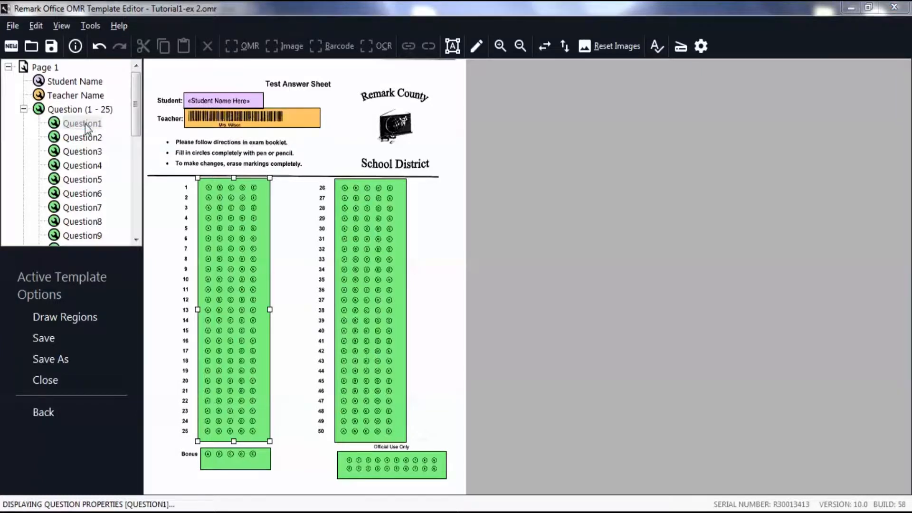
double_click(82, 122)
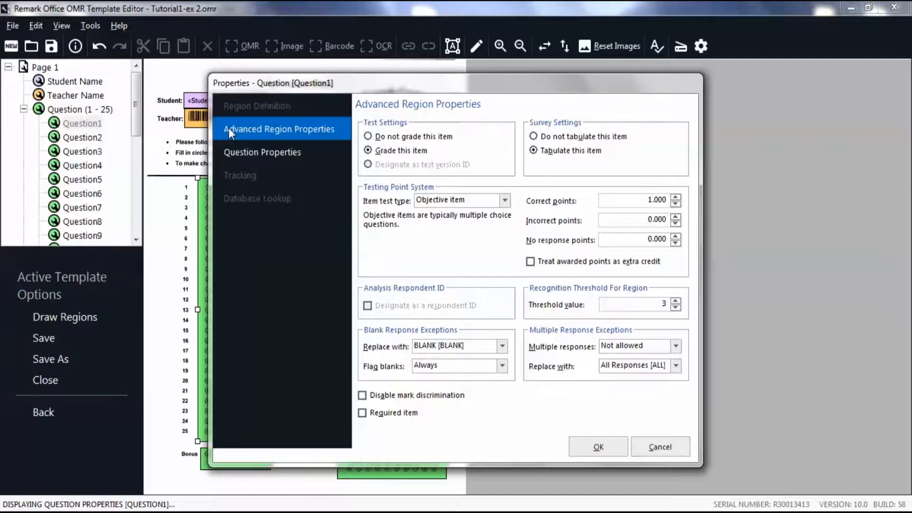
mouse_move(251, 139)
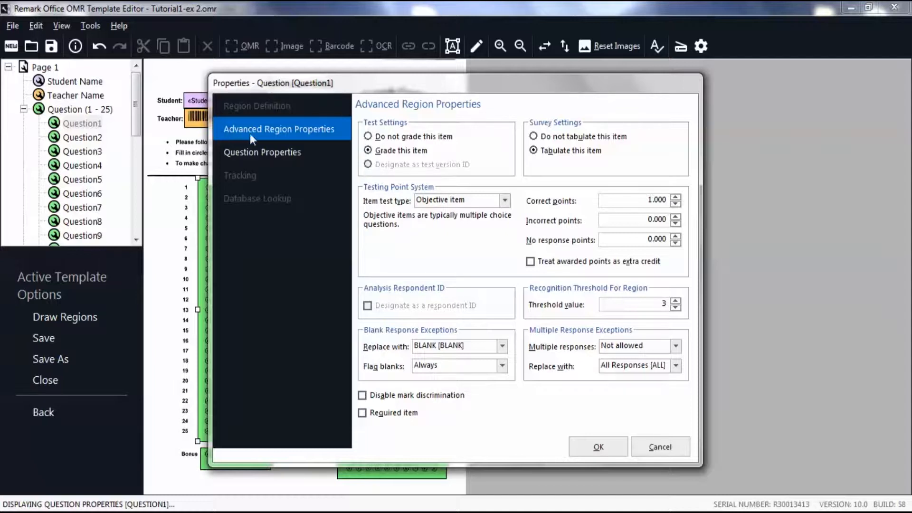
mouse_move(399, 125)
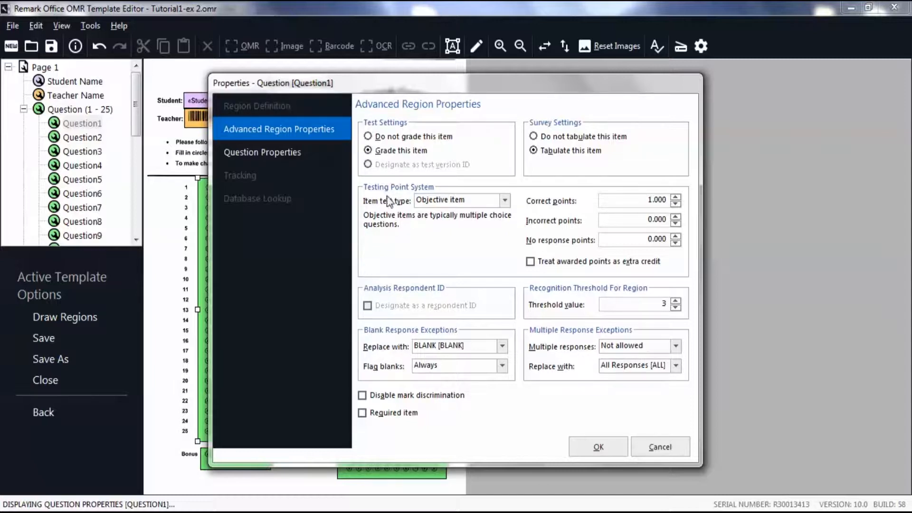
mouse_move(450, 211)
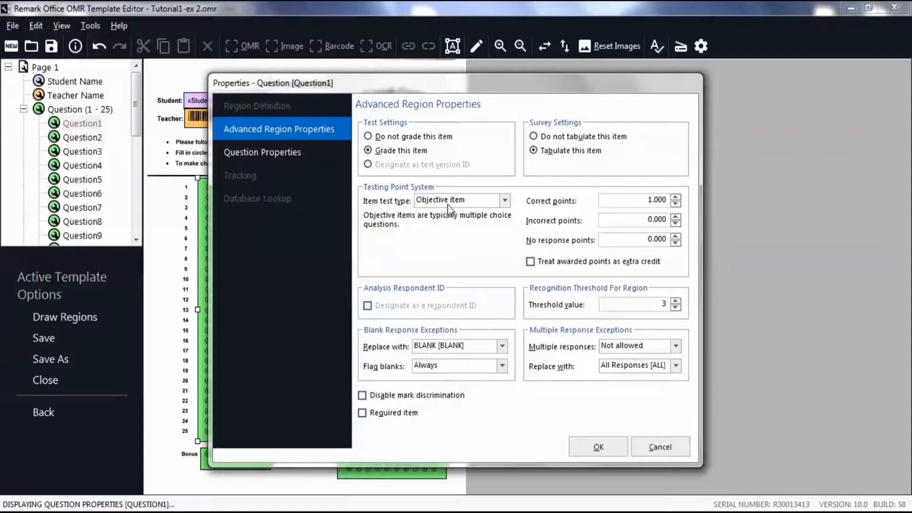
mouse_move(494, 211)
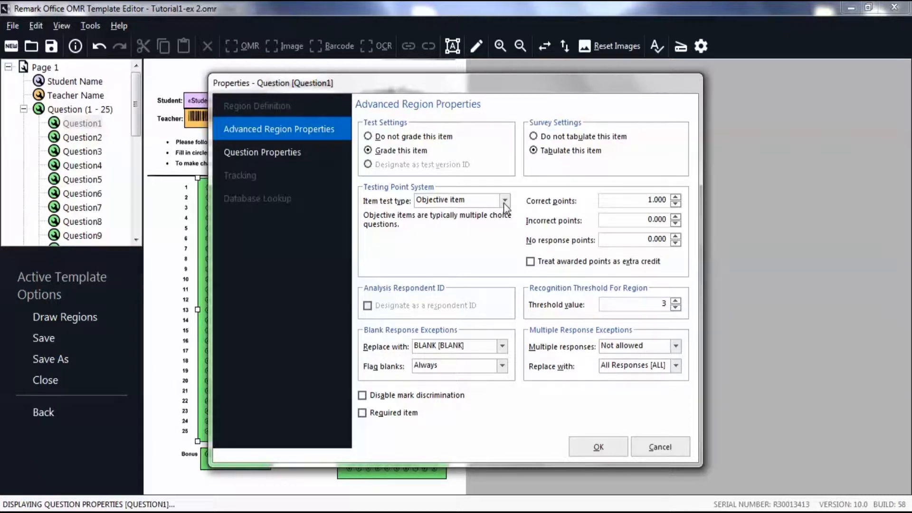
List the Item test type choices for Question1: Objective, Subjective and Rubric.
left_click(503, 201)
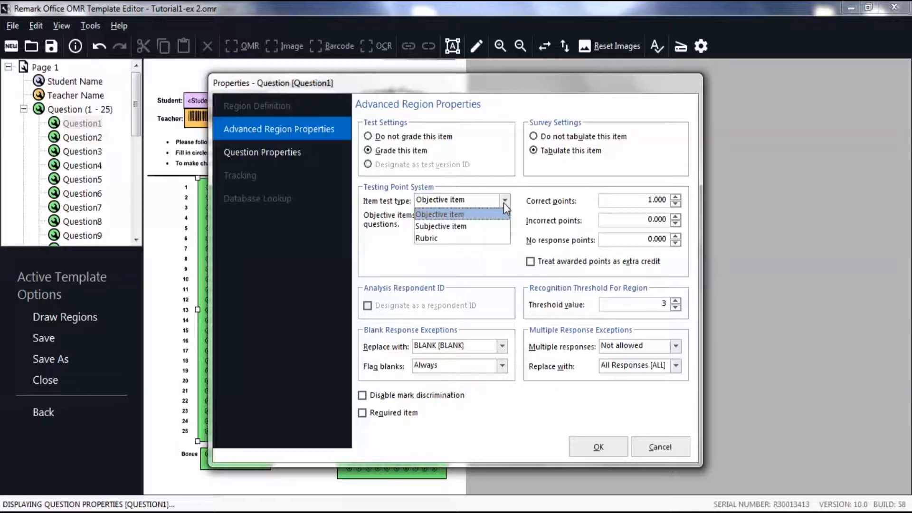
mouse_move(459, 226)
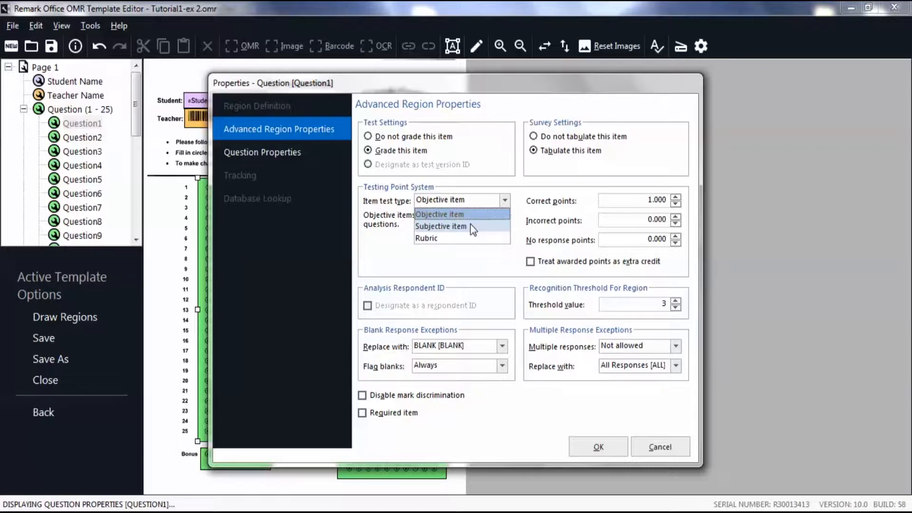
mouse_move(465, 242)
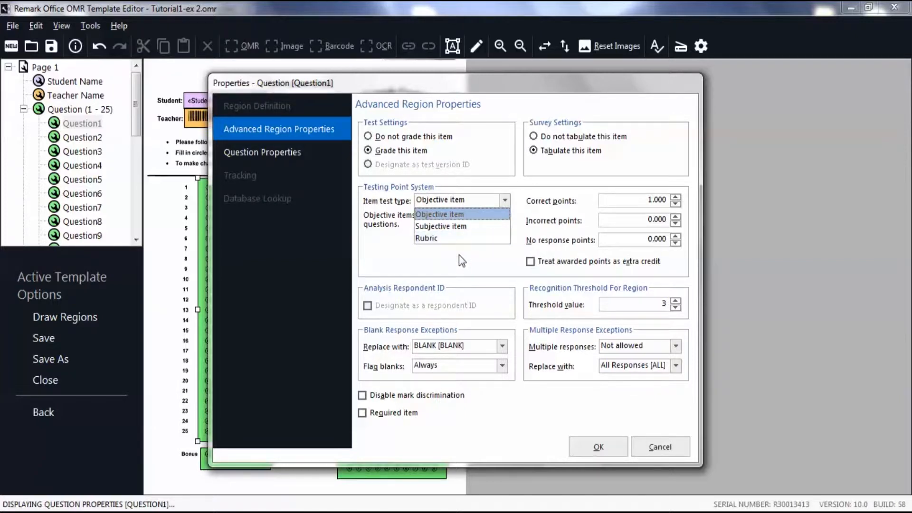
left_click(440, 213)
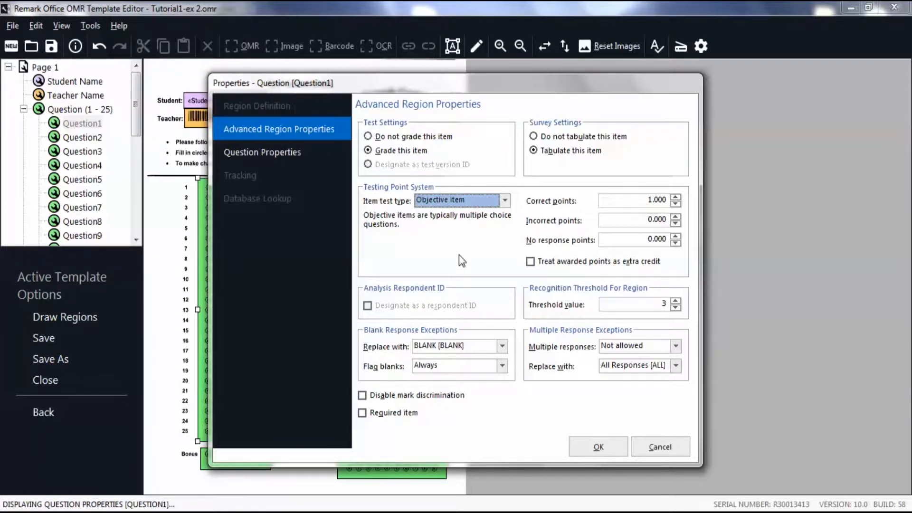
mouse_move(578, 203)
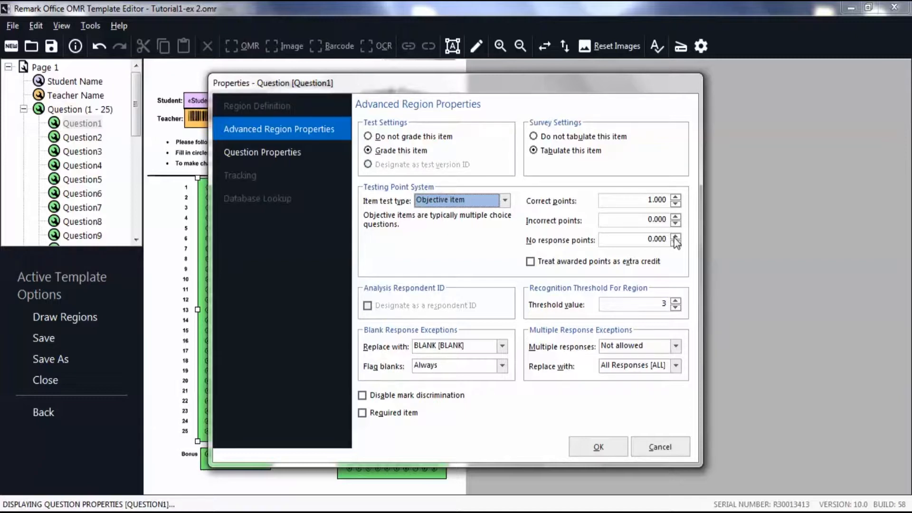
mouse_move(677, 241)
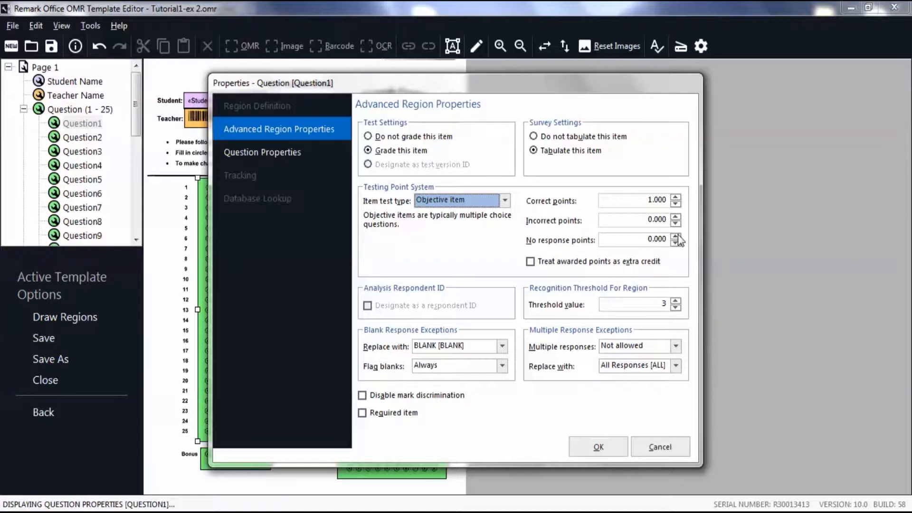
mouse_move(677, 222)
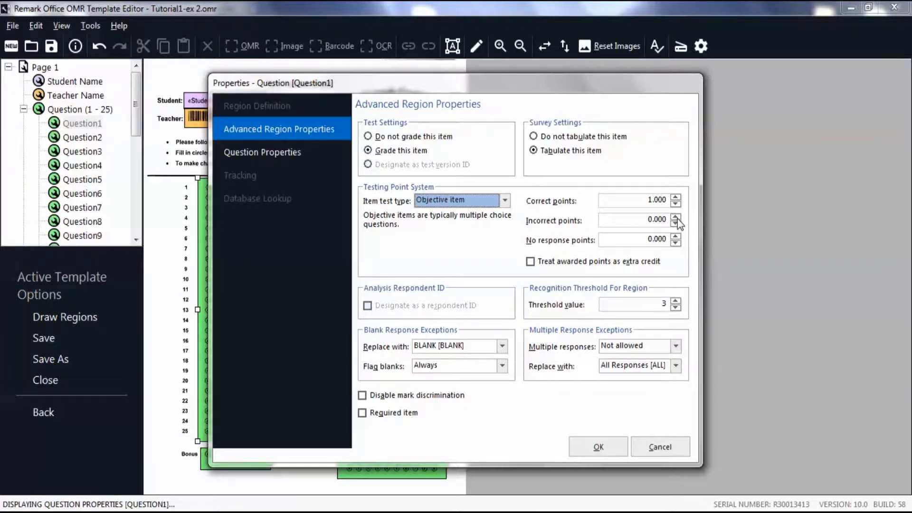
mouse_move(649, 257)
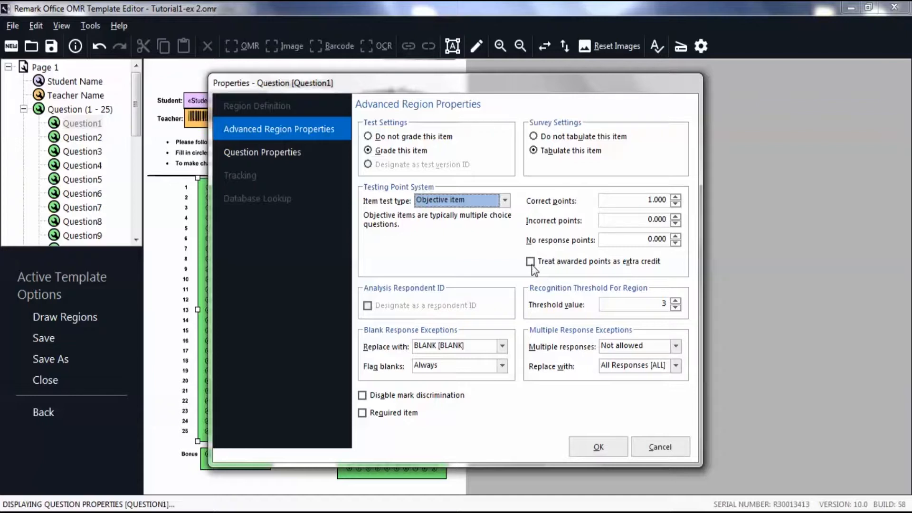
mouse_move(555, 333)
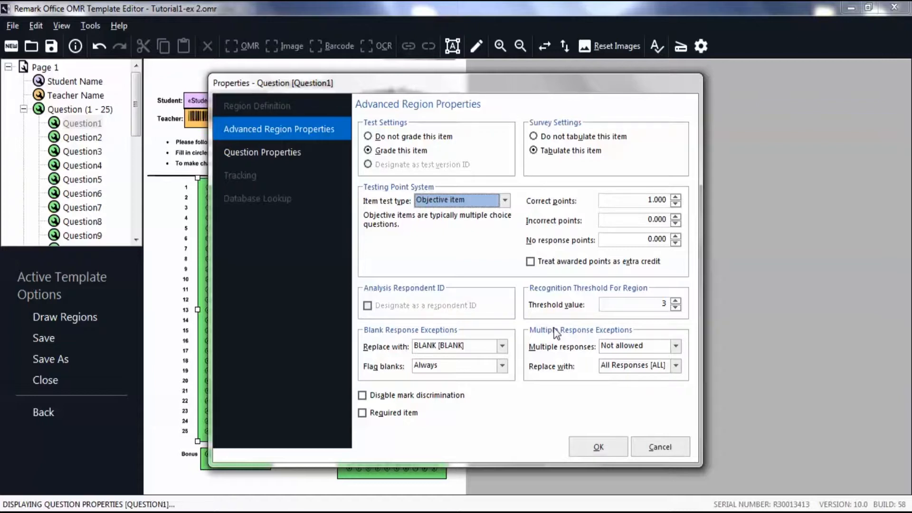
mouse_move(587, 339)
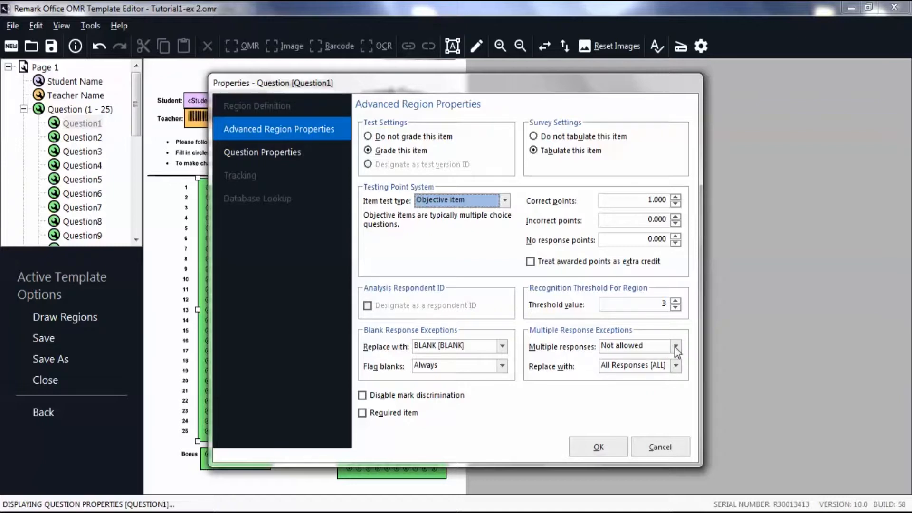
Keep Multiple responses as Not allowed for Question1 and confirm its properties with OK.
left_click(676, 346)
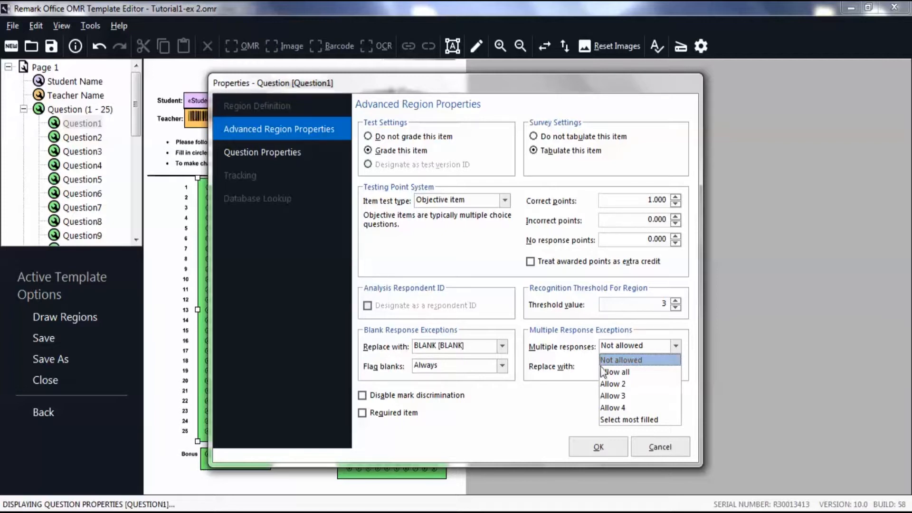
left_click(616, 371)
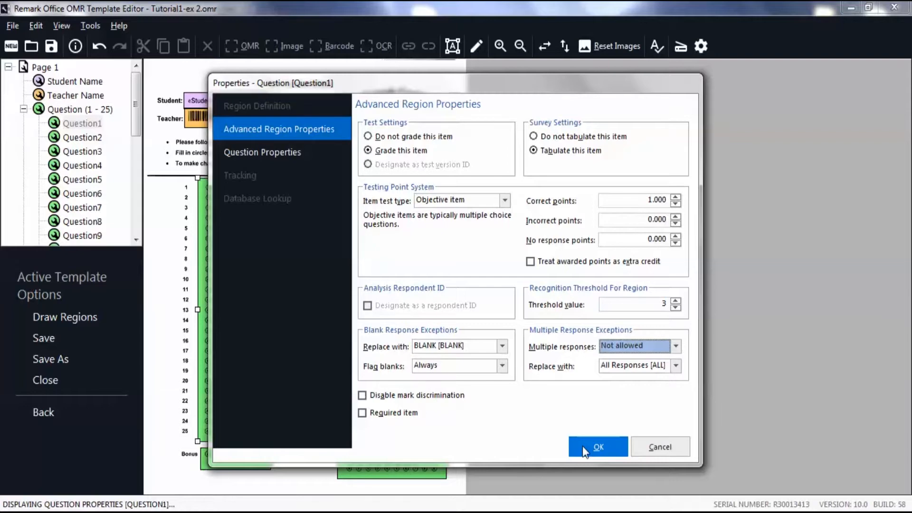
left_click(597, 446)
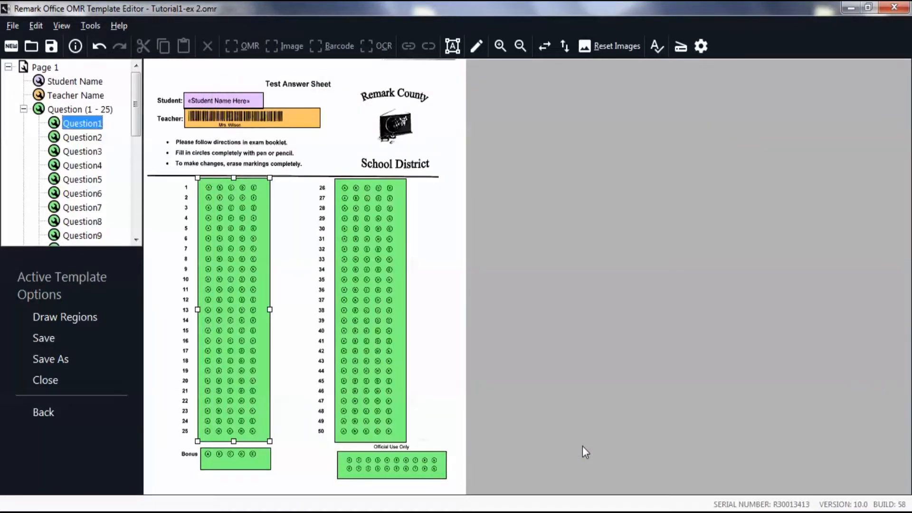
mouse_move(227, 501)
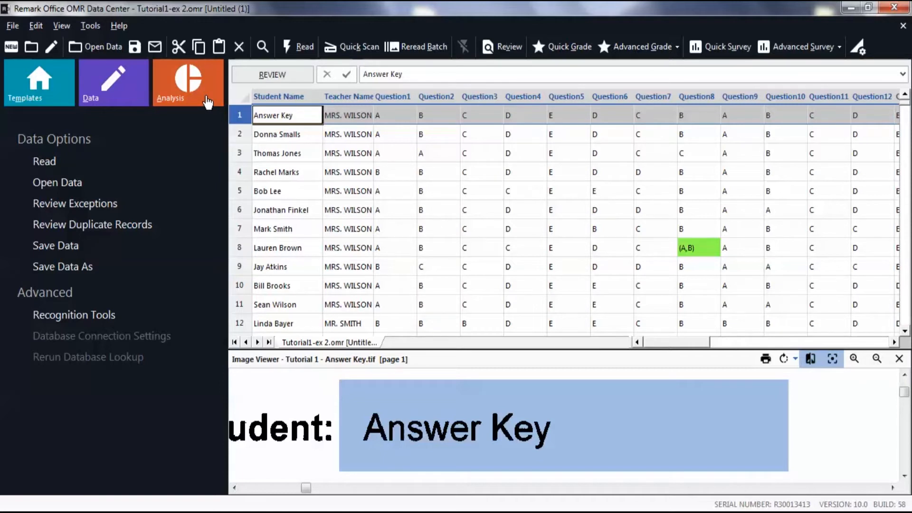
Show the grading and survey analysis options over the scanned answer data in Data Center.
left_click(187, 82)
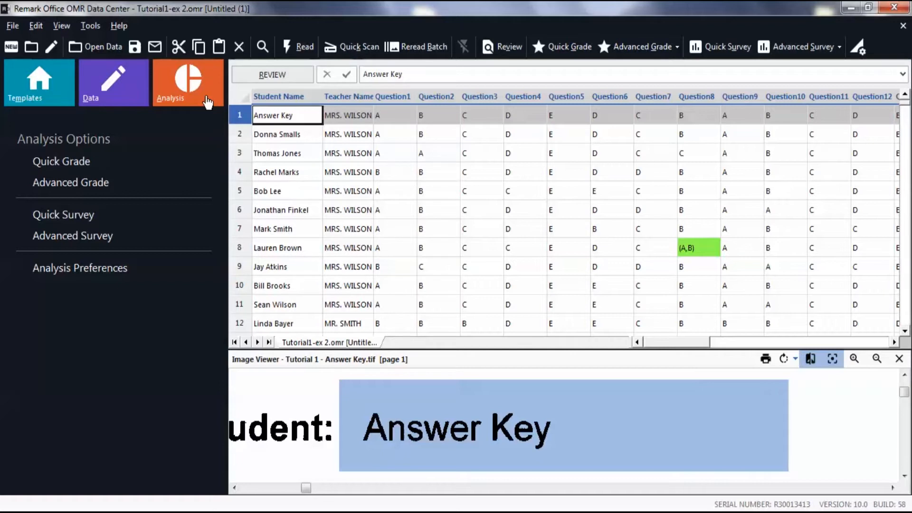
mouse_move(60, 162)
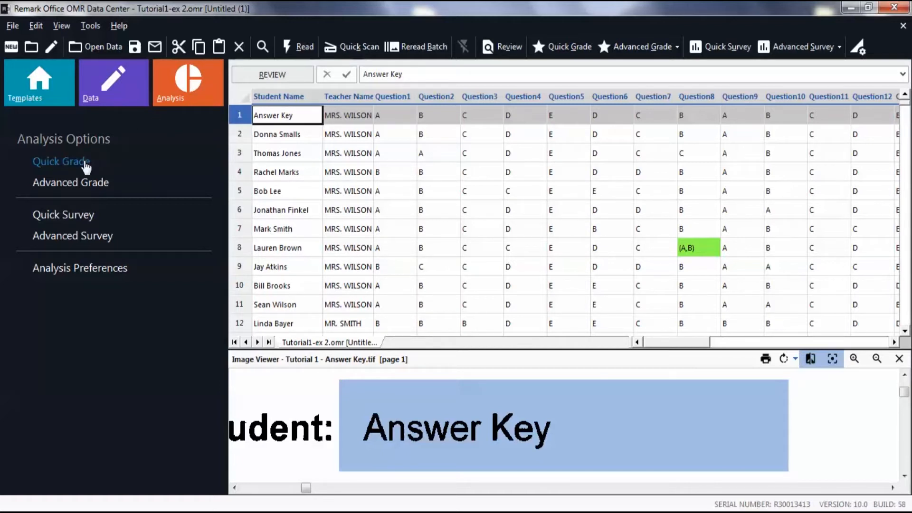
Run Quick Grade to produce the Student Statistics report with an 80.21% class average.
left_click(61, 161)
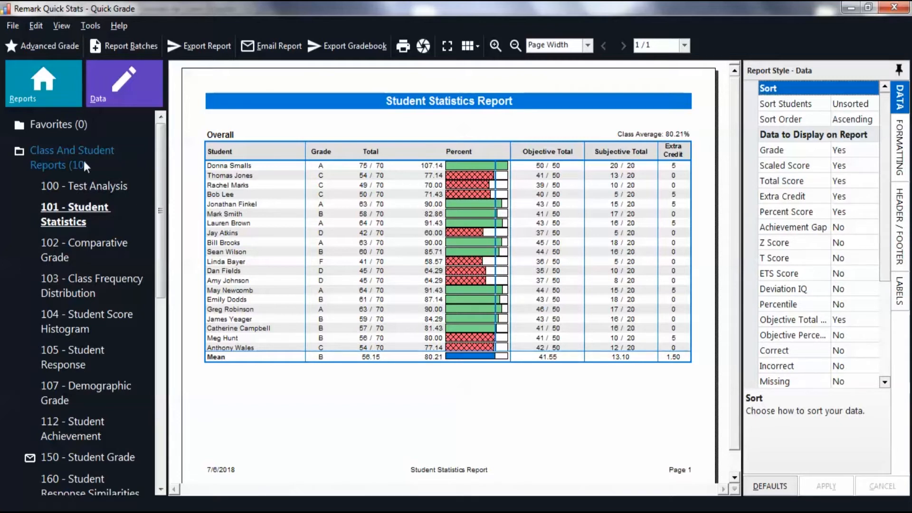
mouse_move(118, 133)
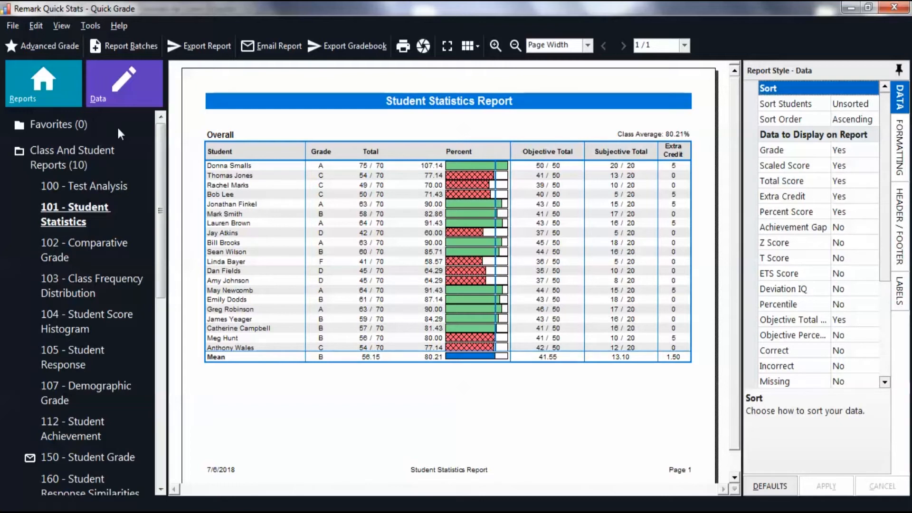
mouse_move(312, 133)
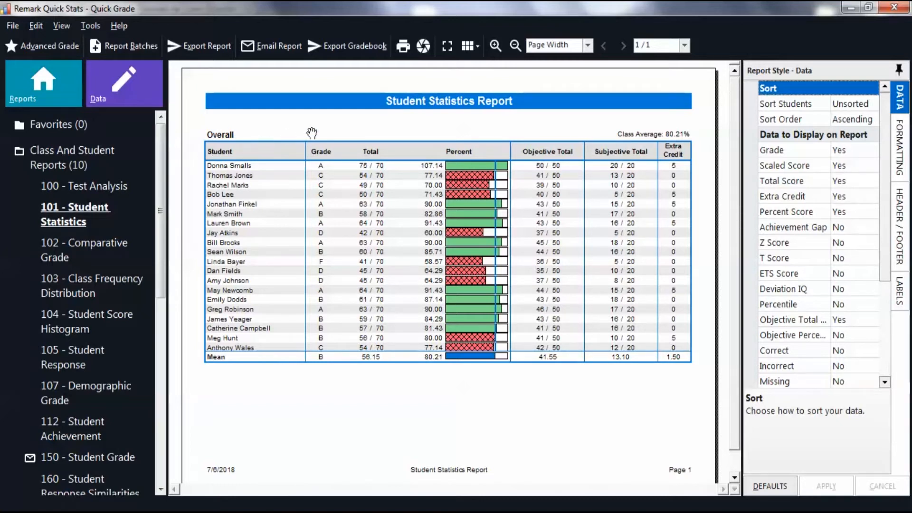
mouse_move(348, 127)
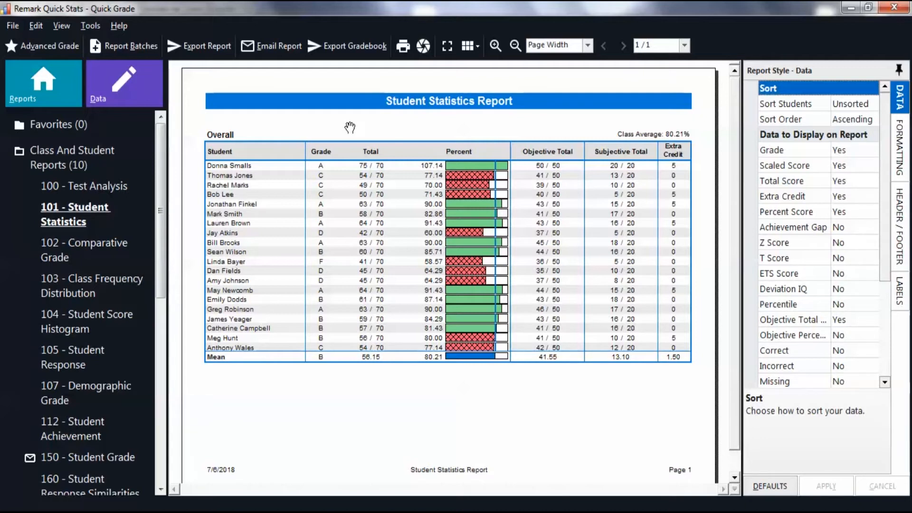
mouse_move(330, 169)
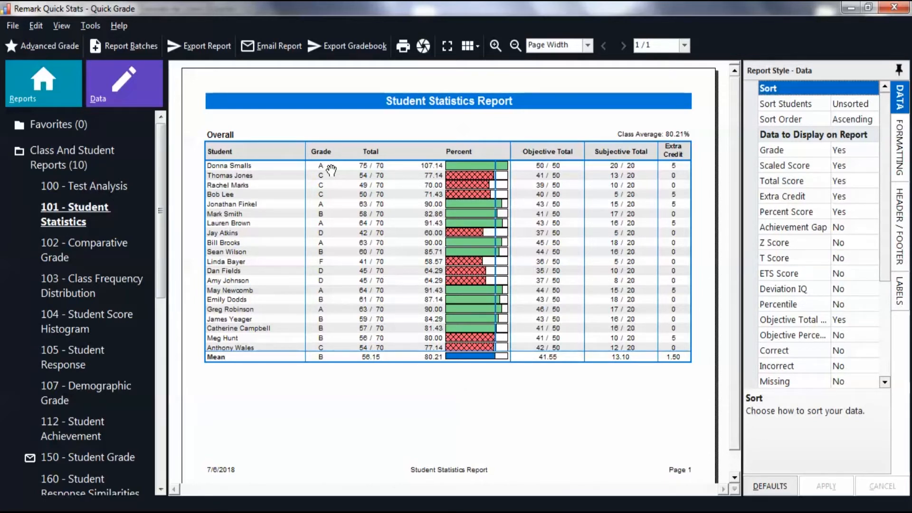
mouse_move(84, 185)
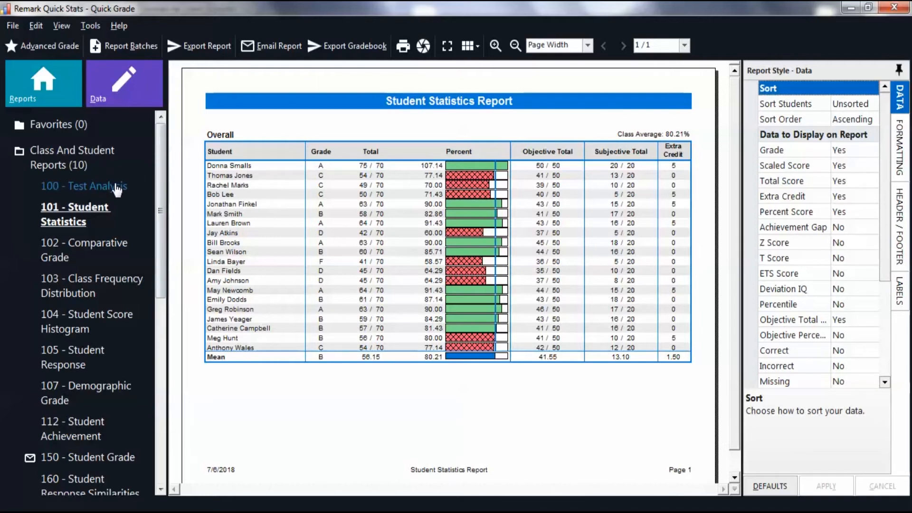
mouse_move(83, 186)
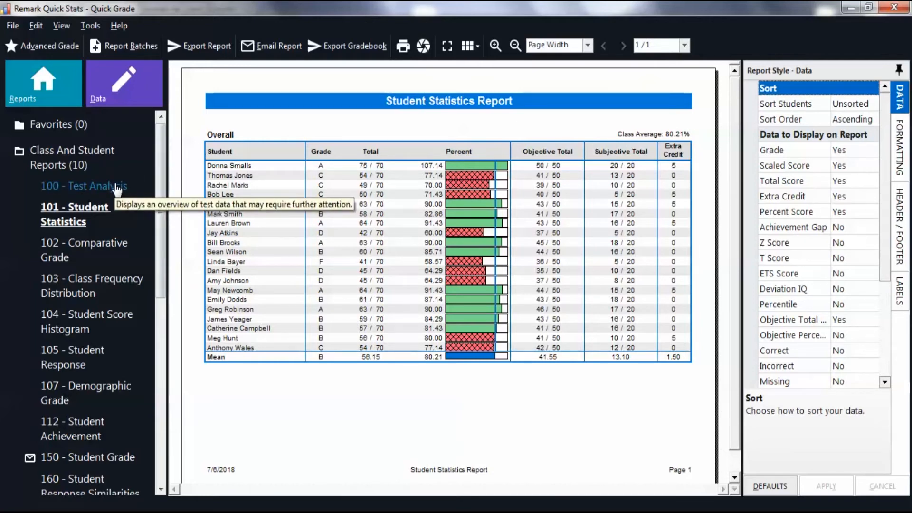
Switch to the 100 - Test Analysis report: 20 students, 80.21% average, Cronbach Alpha 0.55.
left_click(84, 186)
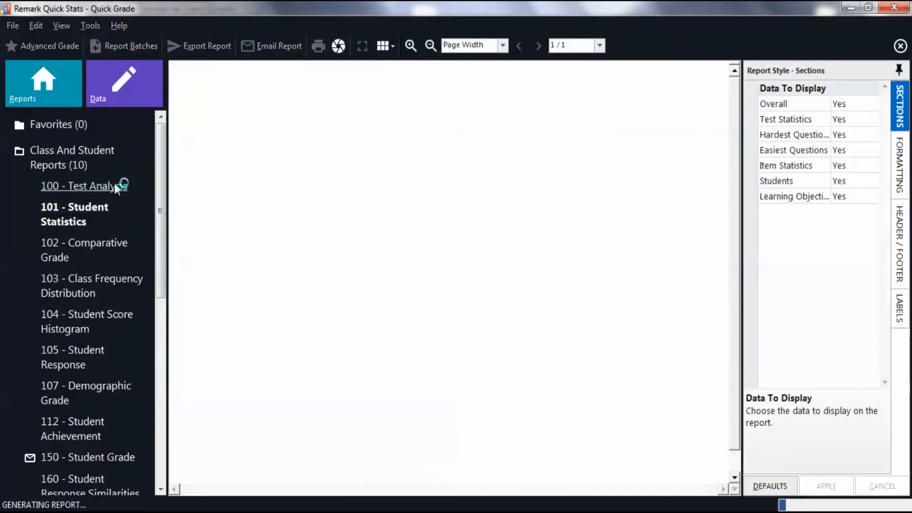
left_click(84, 185)
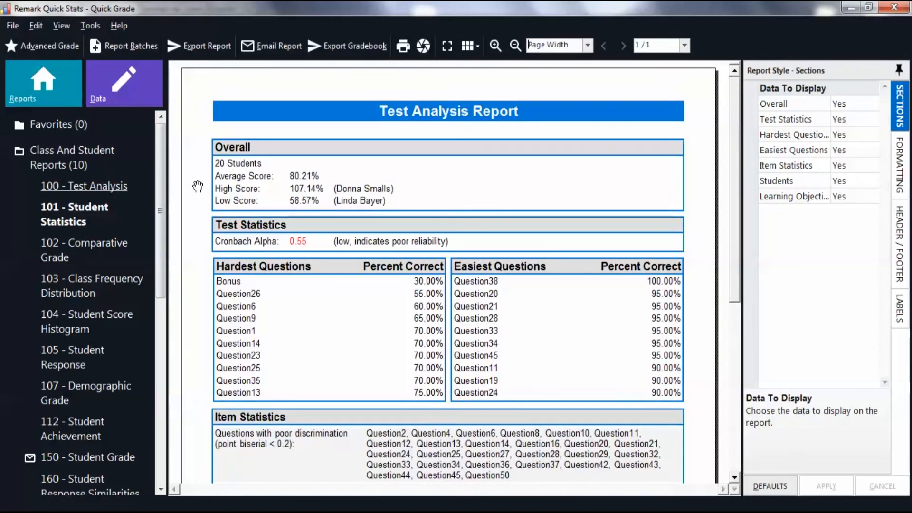